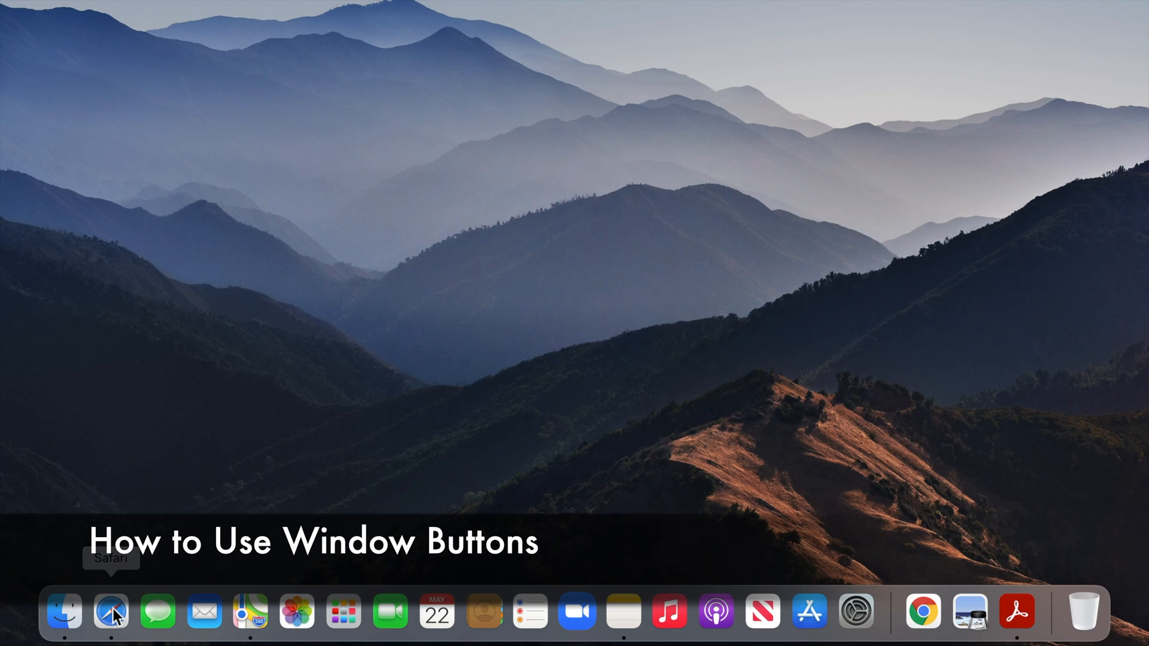
Launch Safari from its Dock icon so a browser window opens
click(110, 611)
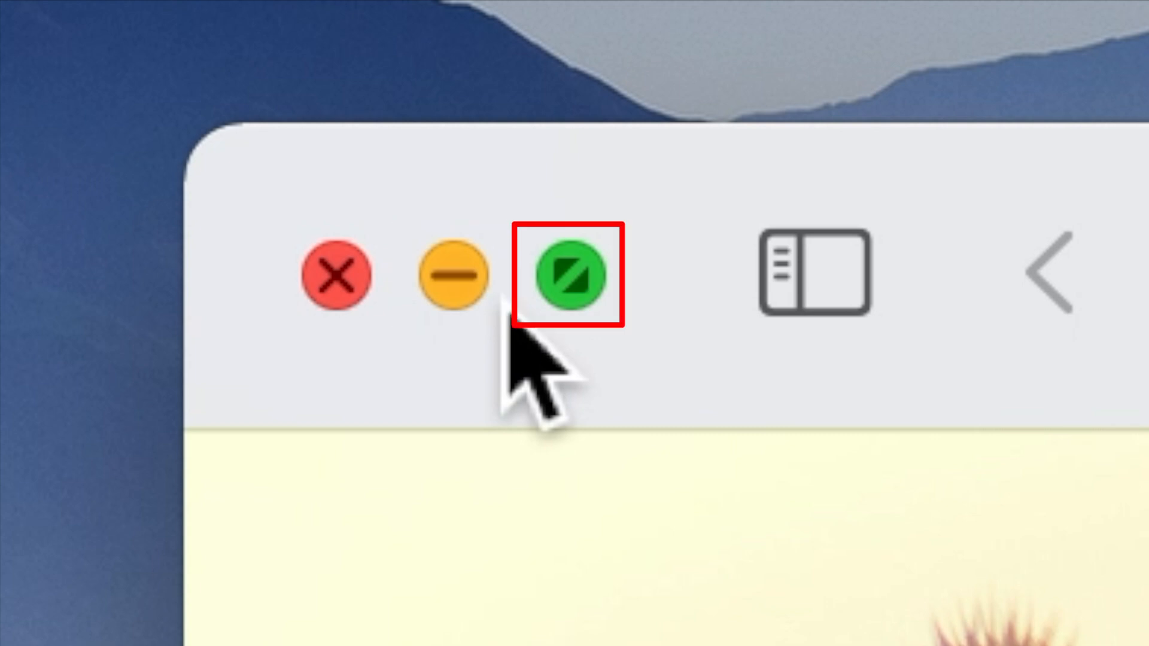
click(574, 275)
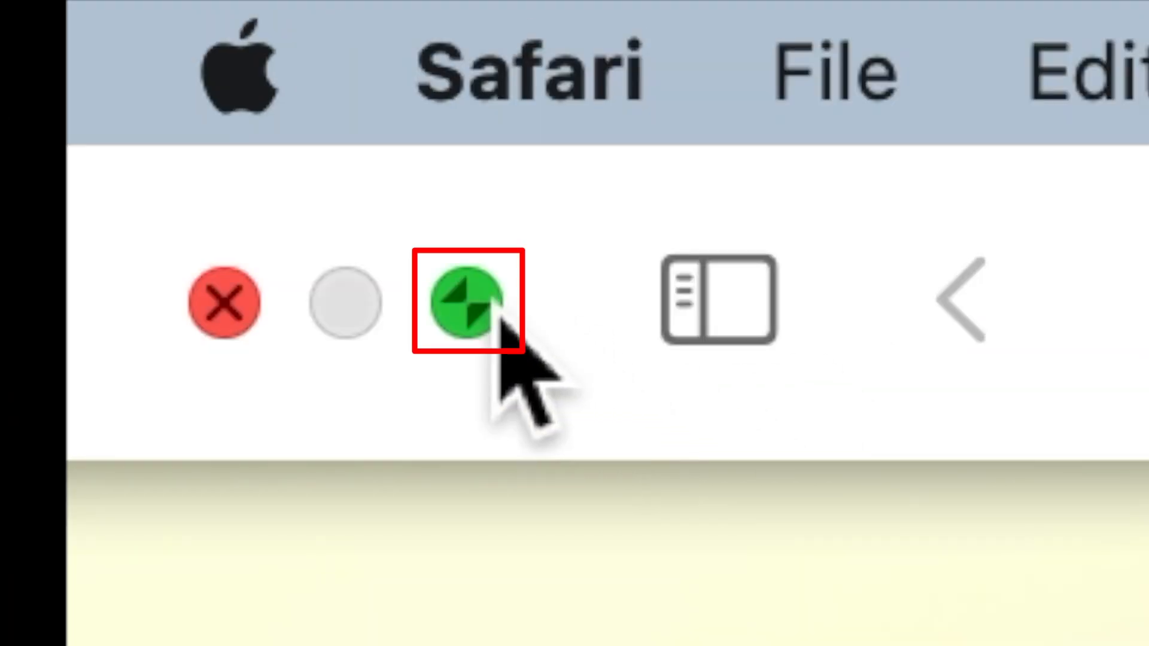
click(469, 300)
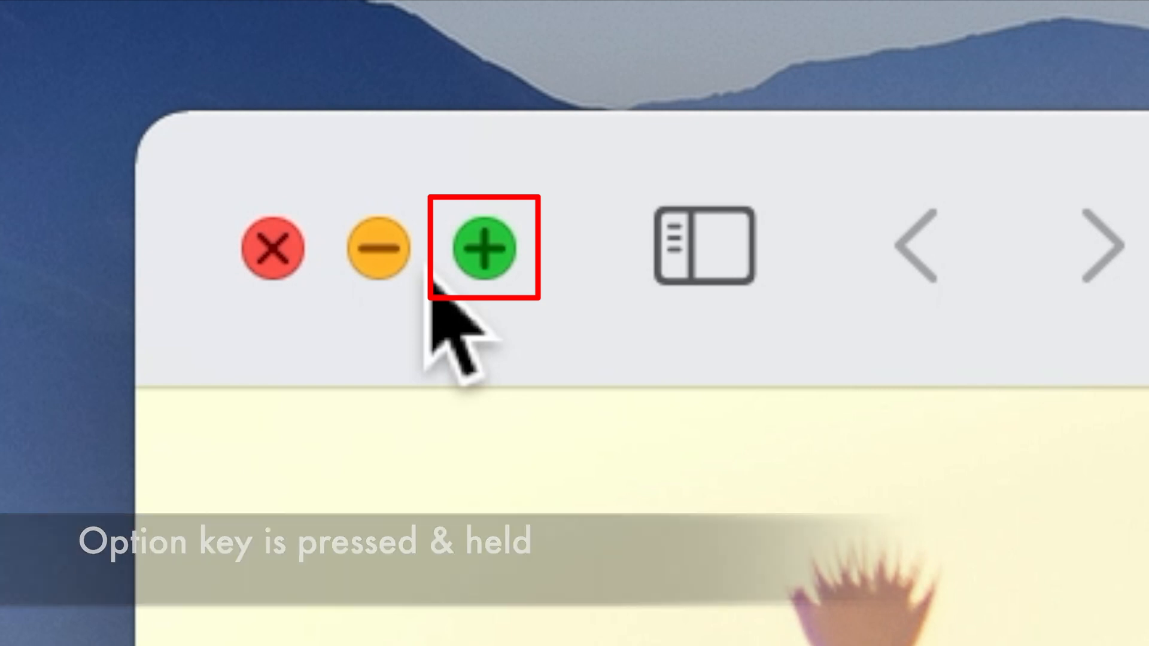
Minimize the Safari window into the Dock with the yellow button
click(479, 247)
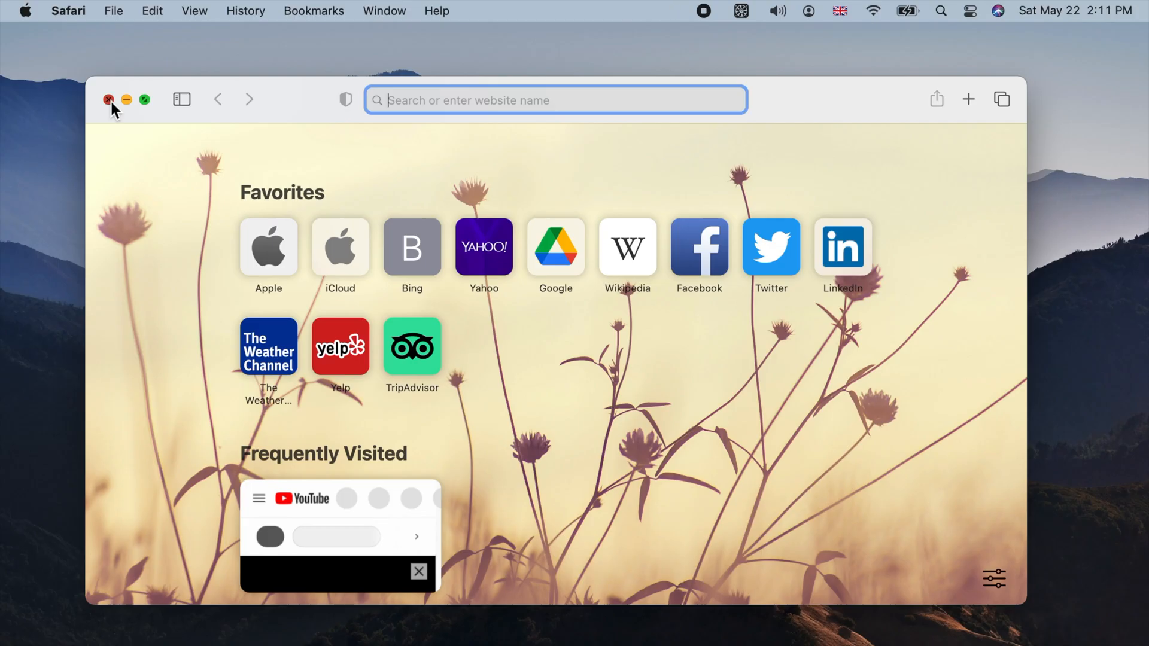
click(108, 98)
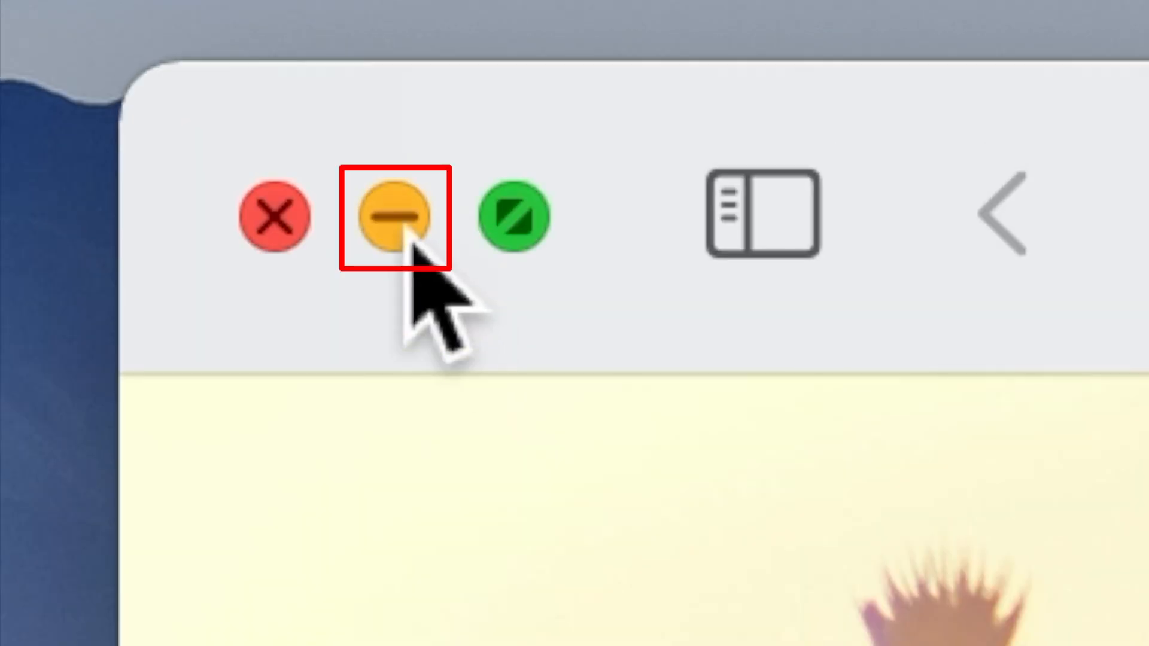
click(384, 216)
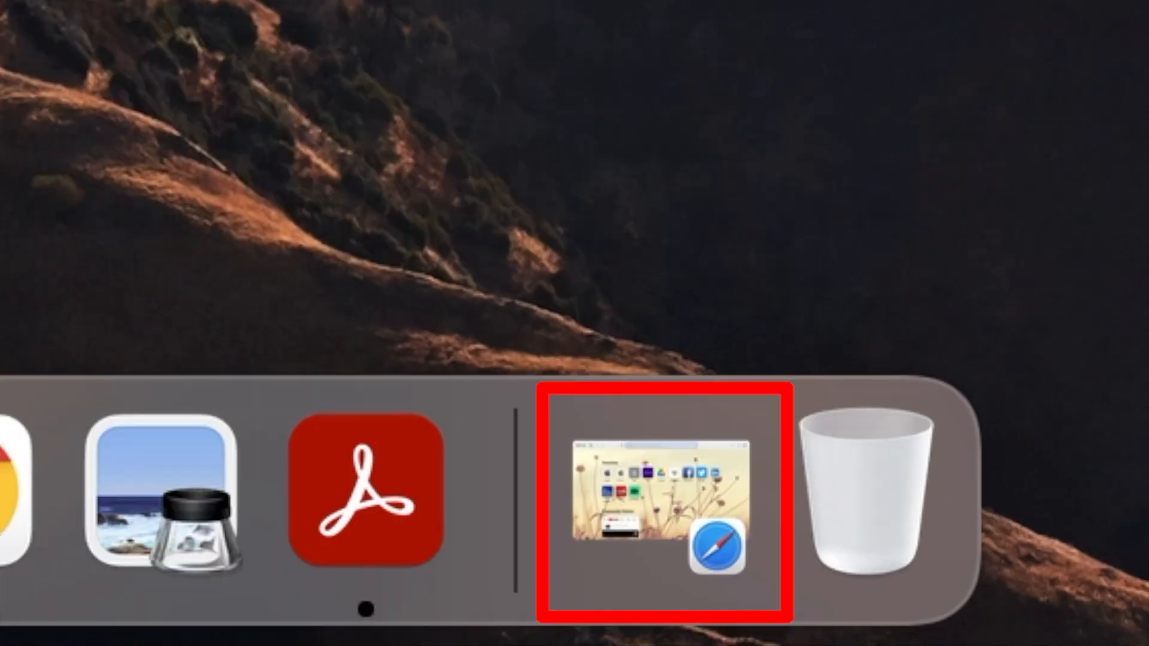
mouse_move(502, 256)
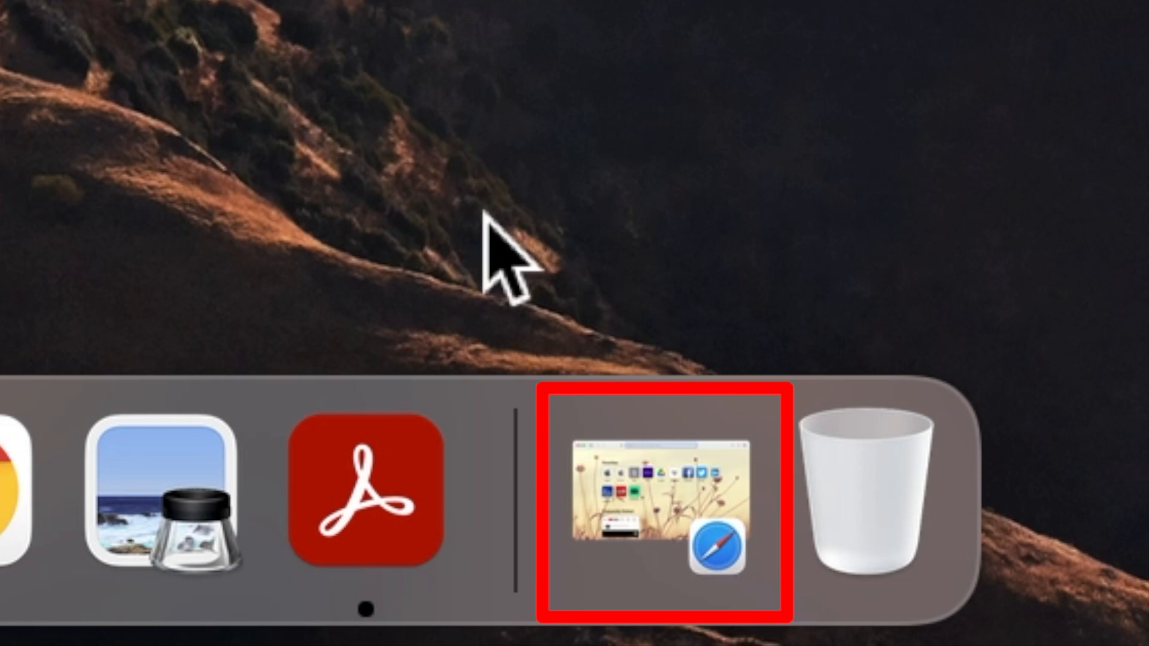
Restore Safari from its Dock thumbnail, then toggle full screen on and off
click(661, 506)
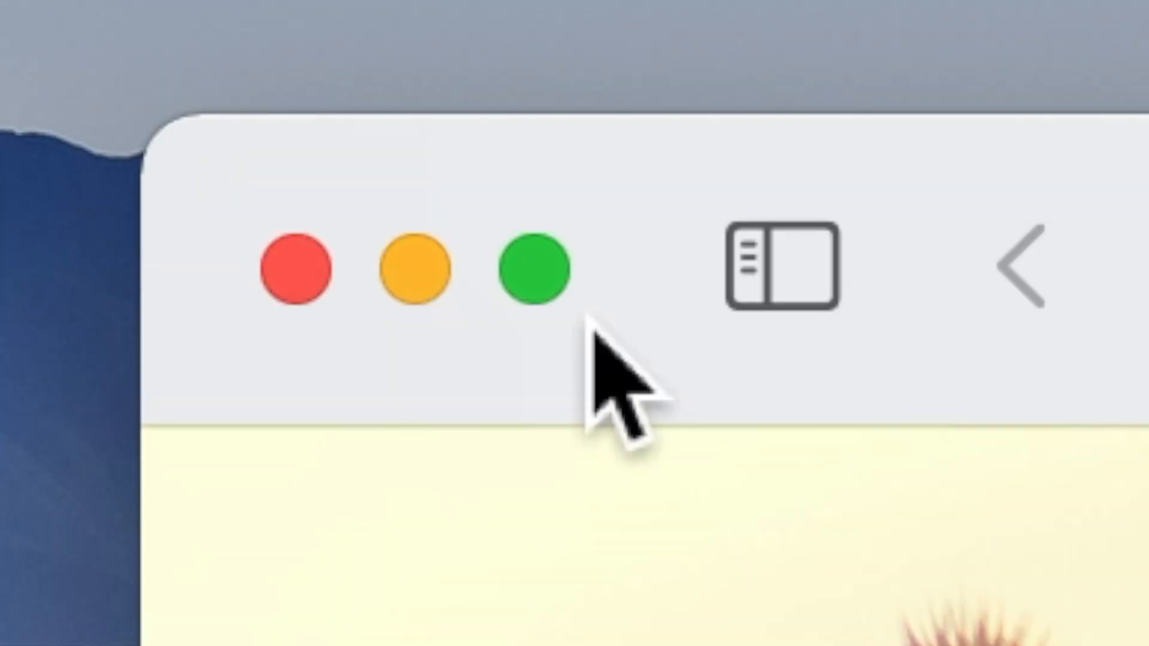
mouse_move(531, 270)
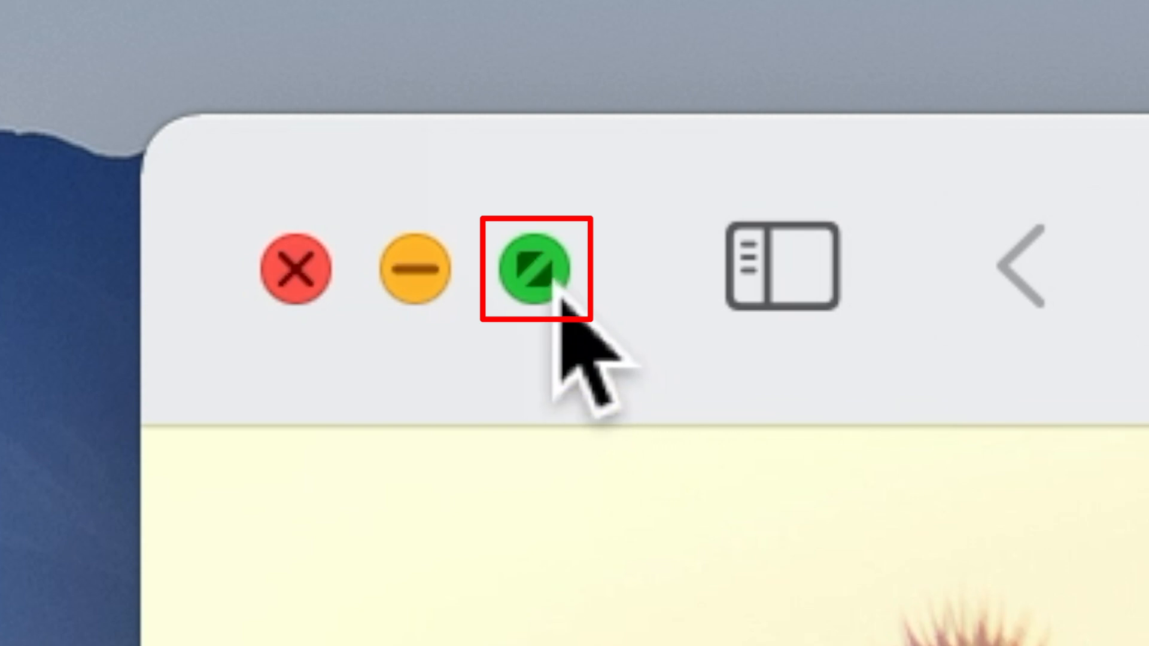
click(535, 271)
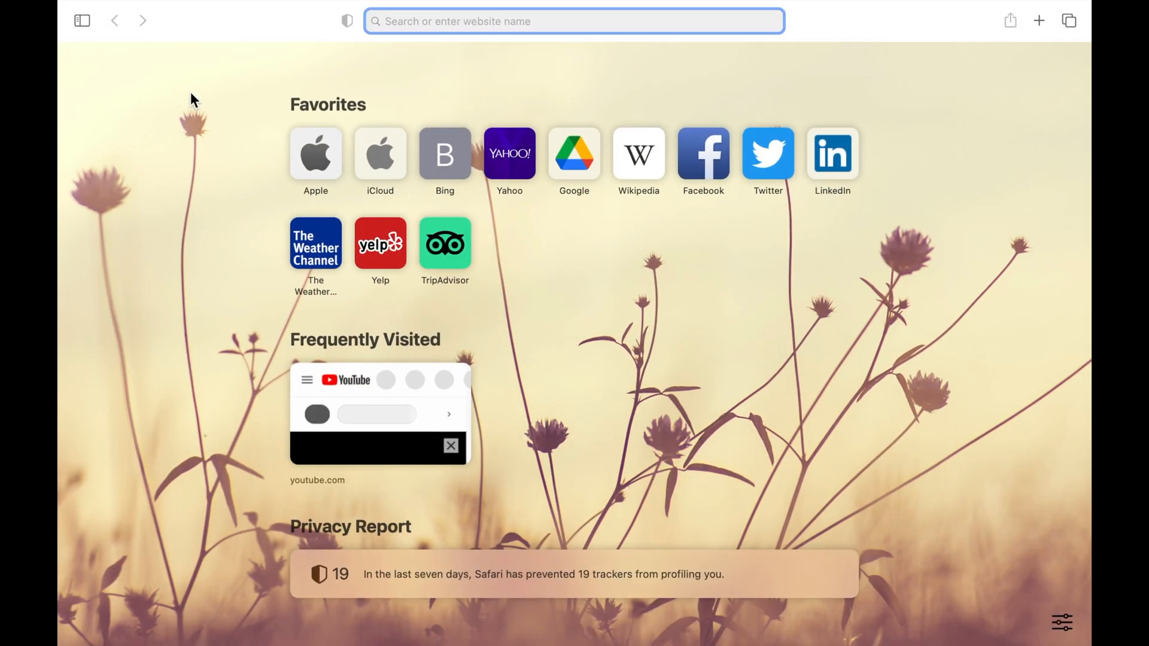
click(574, 20)
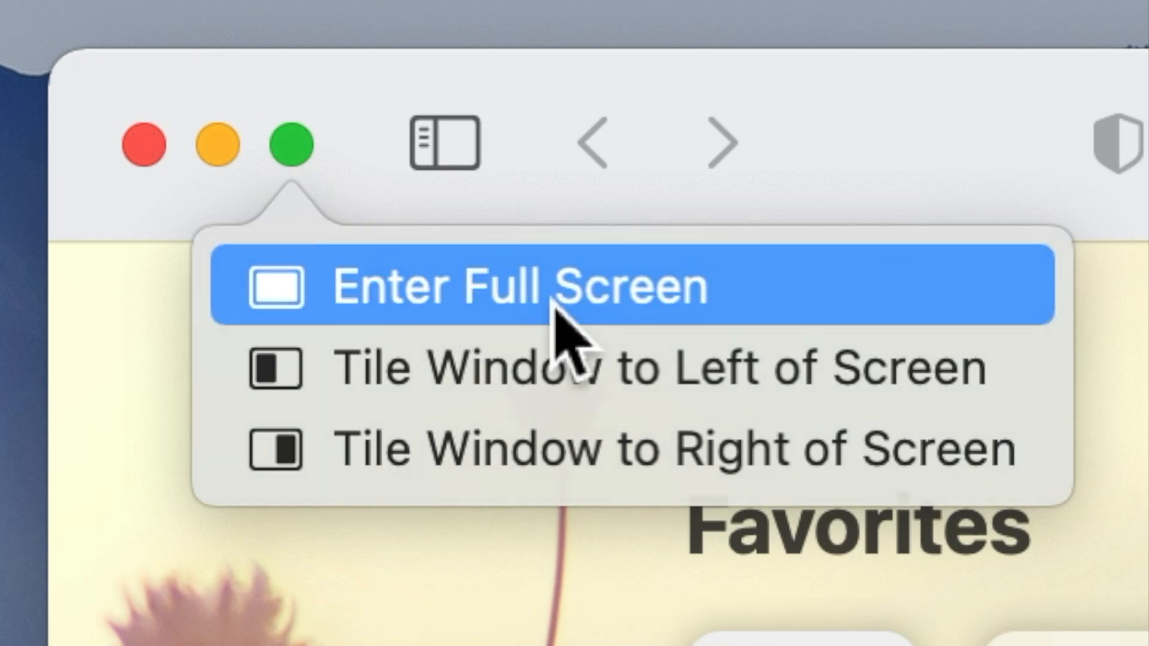
Tile Safari beside Calendar in split full screen, then exit back to the desktop
click(512, 285)
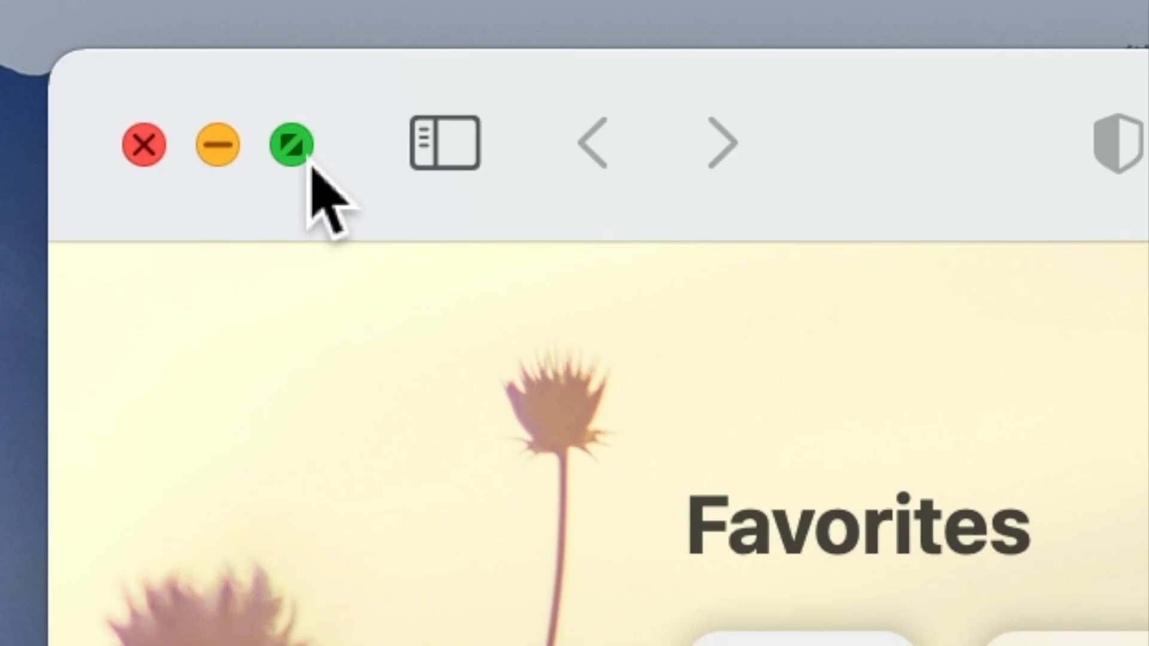
click(291, 144)
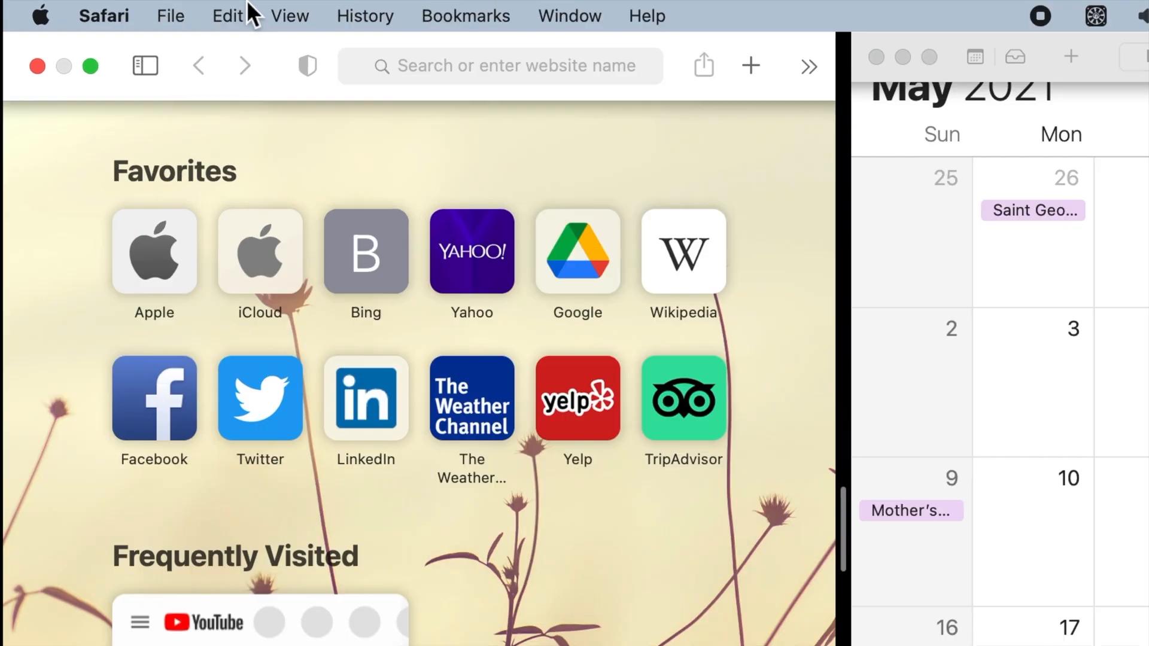
click(91, 66)
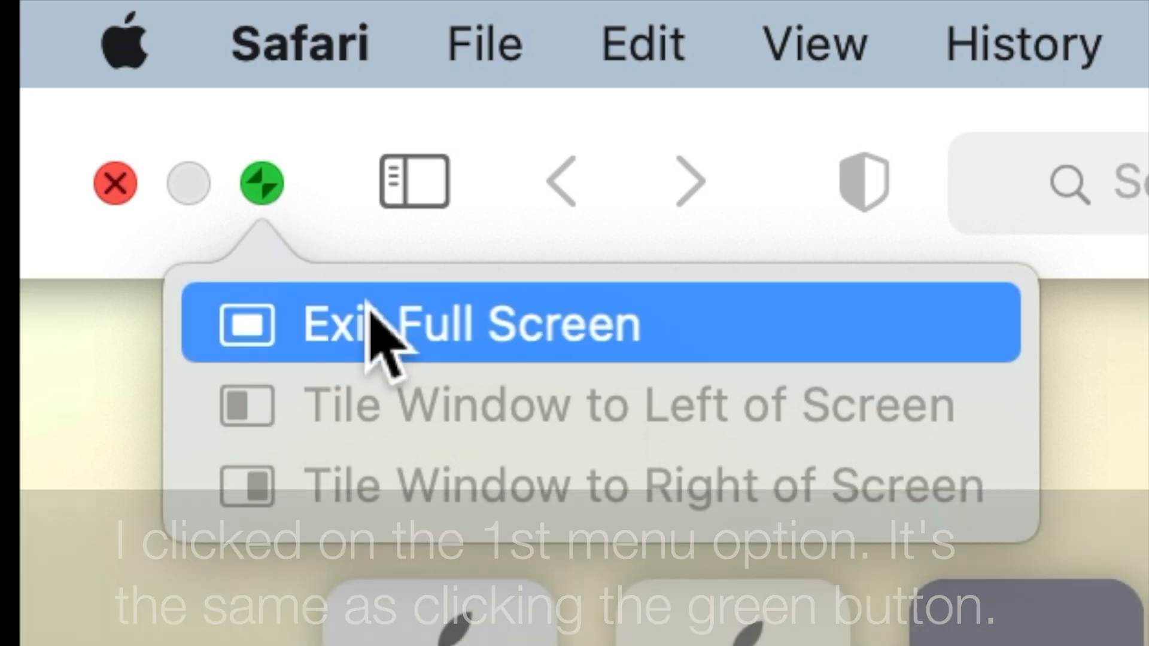
click(477, 324)
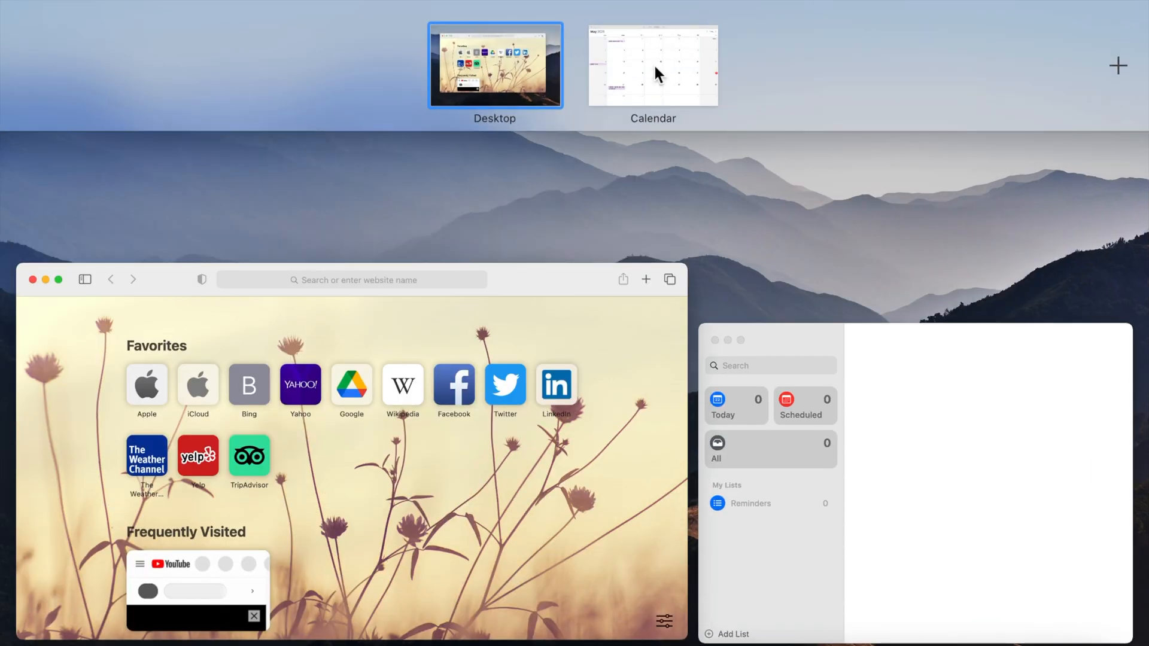
click(494, 65)
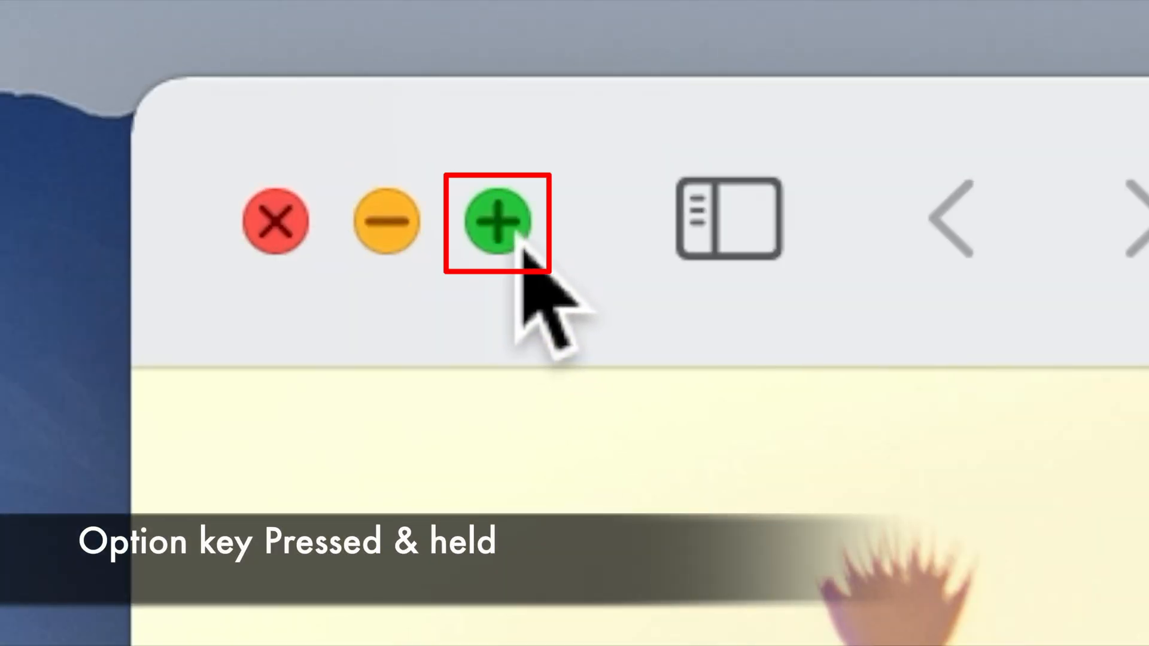
Option-click the green button to zoom Safari across the desktop
click(499, 221)
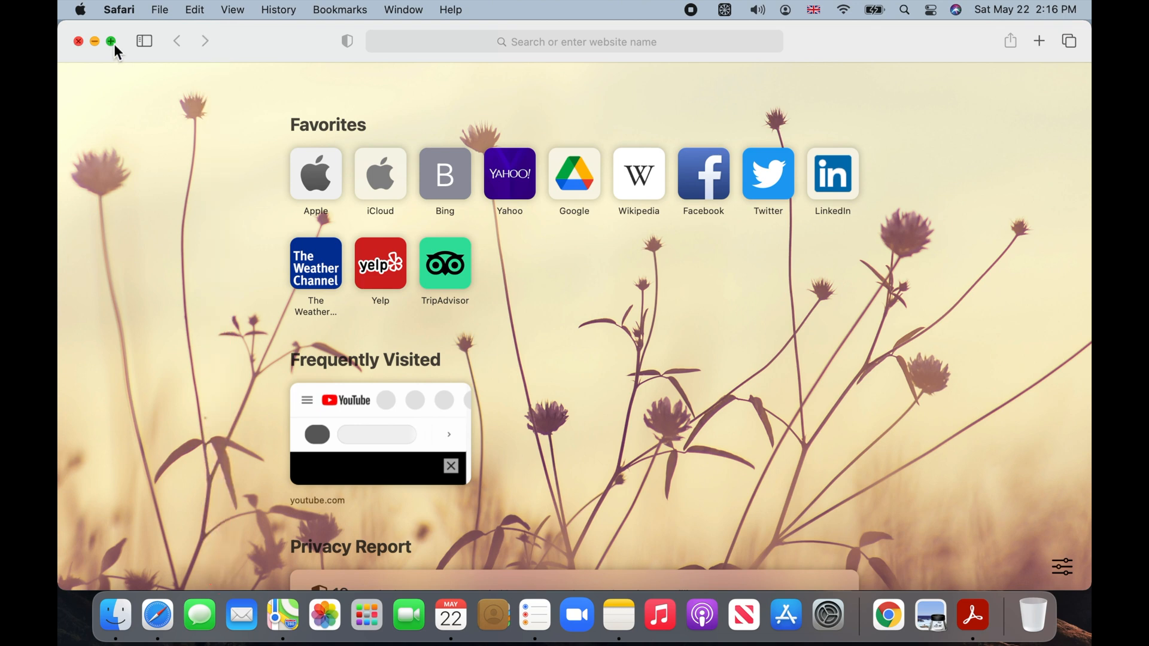
Restore the window size, then choose Move Window to Right Side of Screen
click(111, 41)
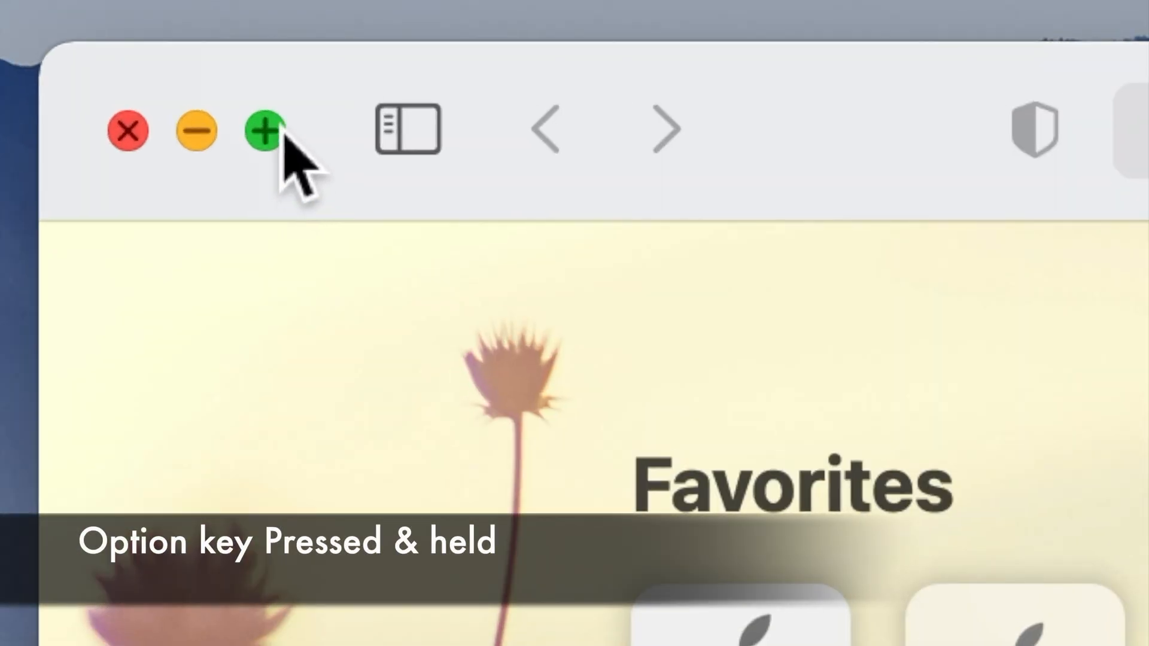
click(265, 130)
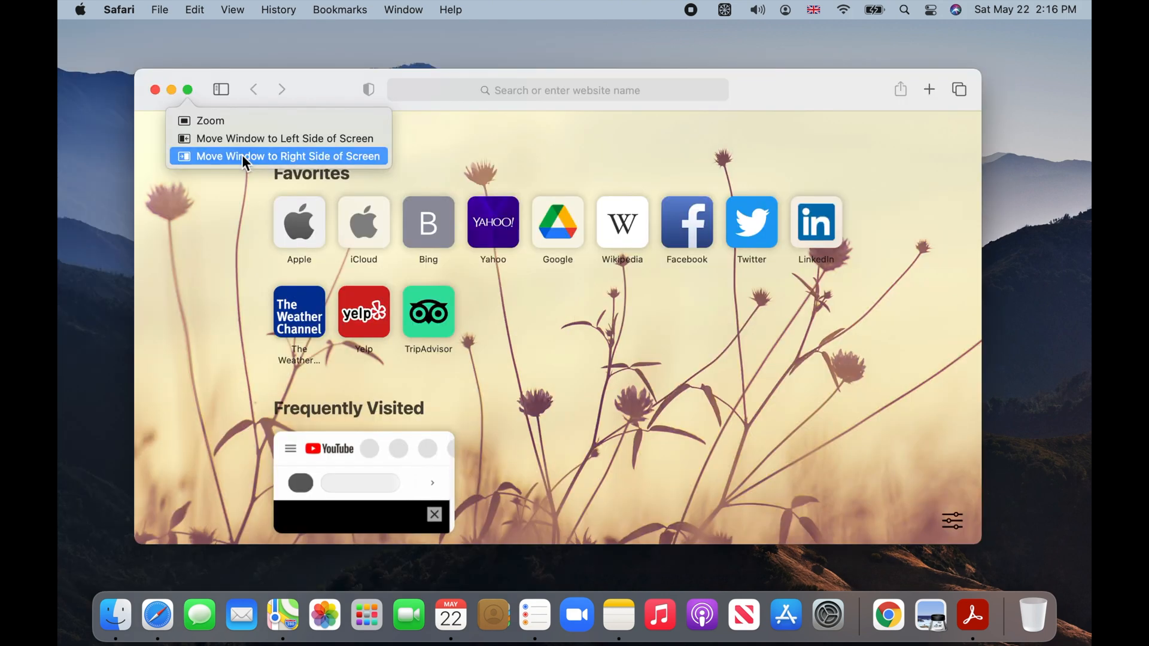
click(287, 156)
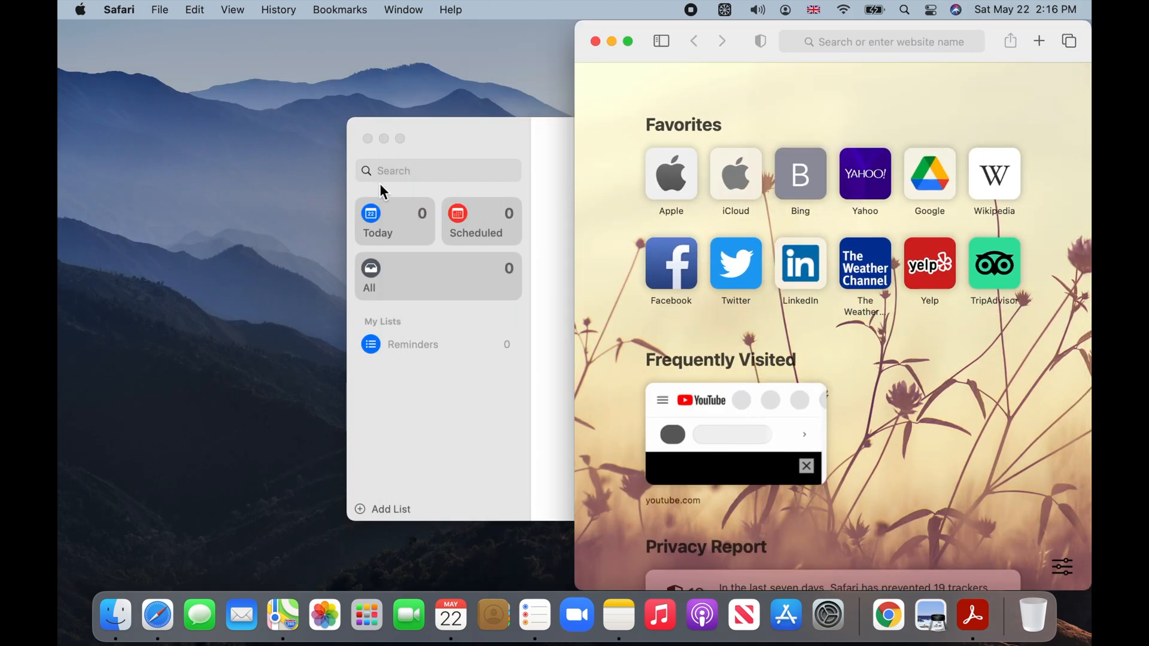